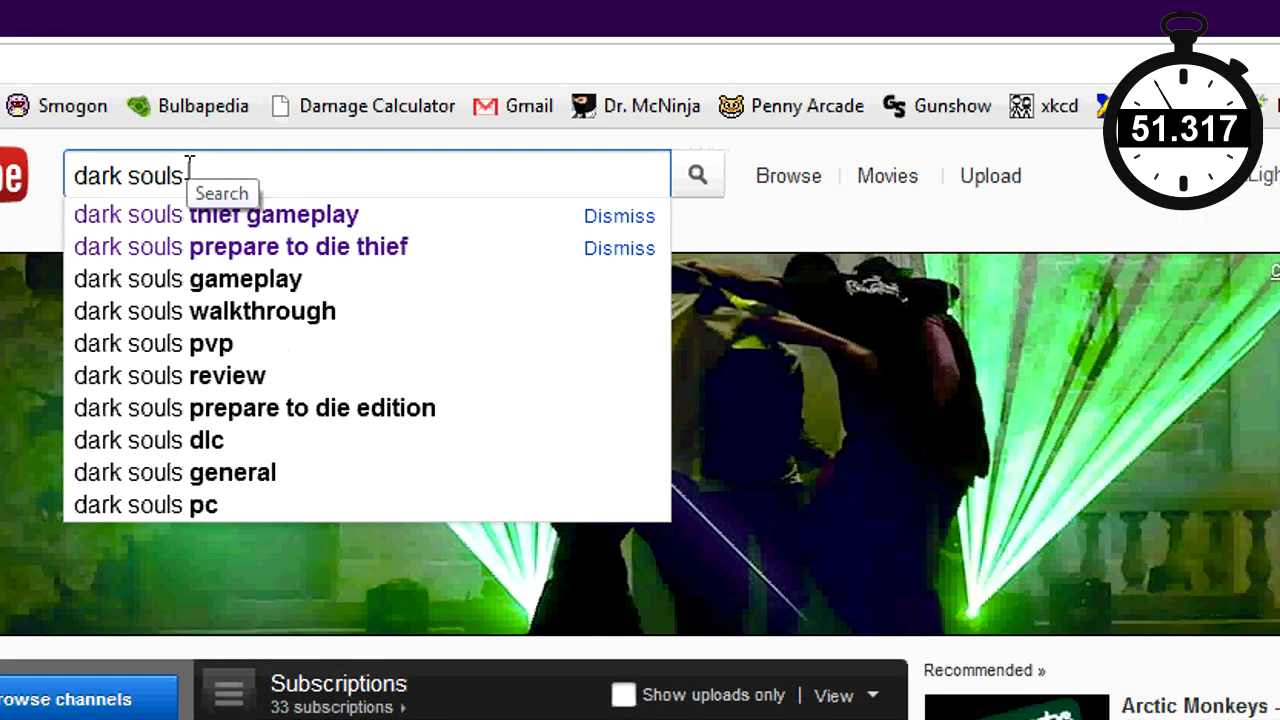
type("first boss")
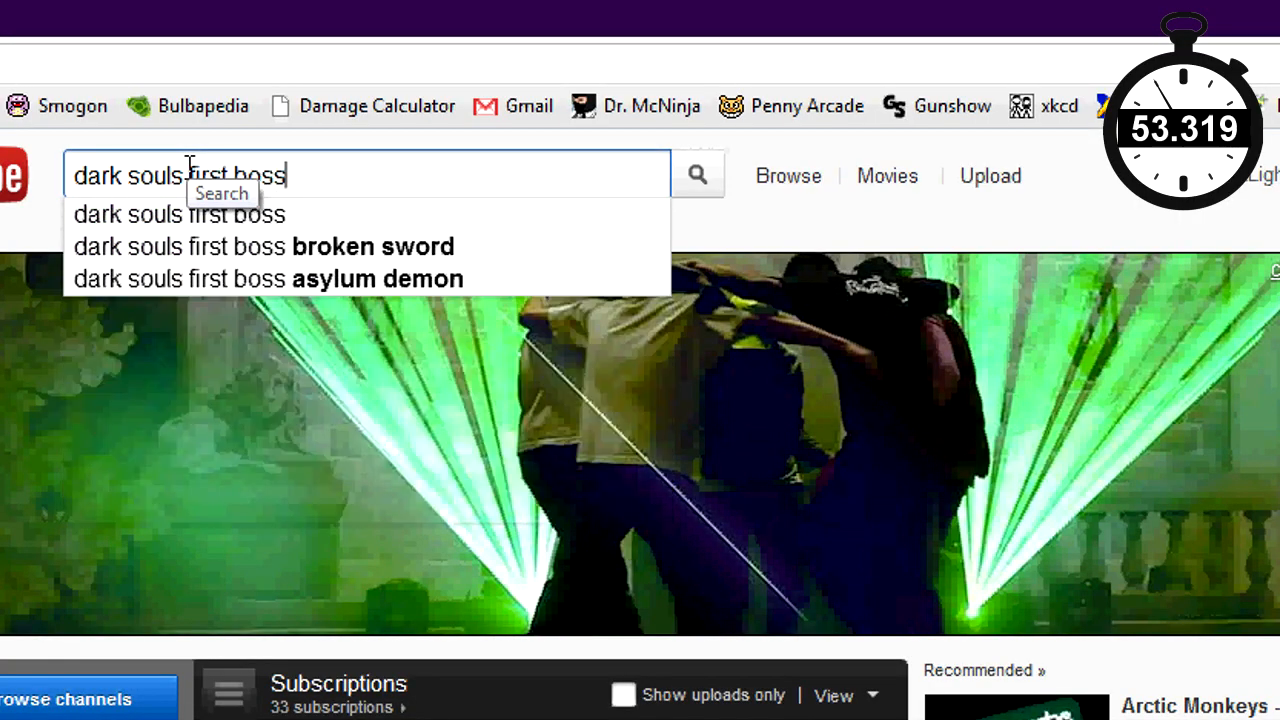